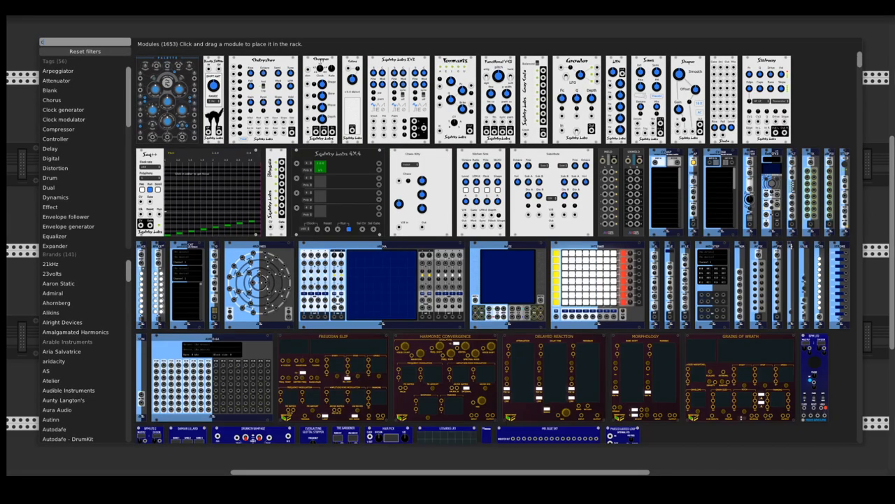
# Filter the module browser to 'clock' to find Clocked Random Gates
pyautogui.write('clock')
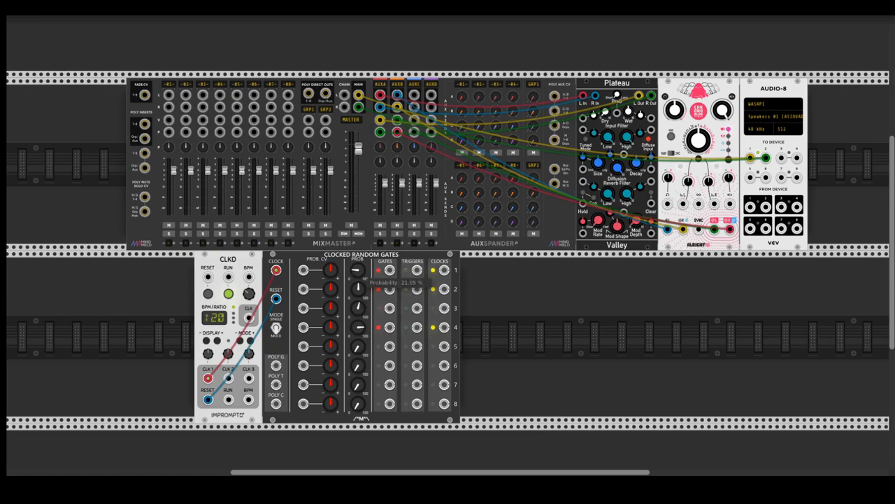
# Turn a PROB knob on Clocked Random Gates to set one channel's gate probability
pyautogui.moveTo(357, 285); pyautogui.dragTo(358, 304)
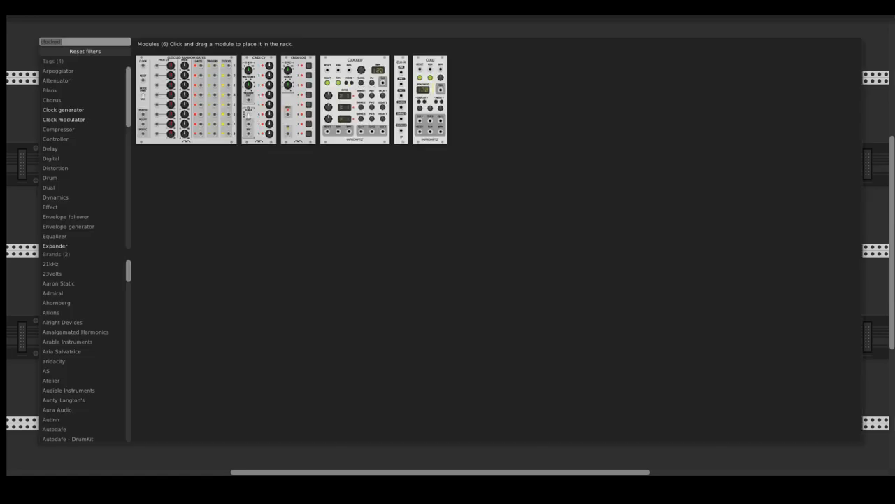
# Bring in Signal Manifold modules from the browser to receive the random gates' poly outputs
pyautogui.click(84, 51)
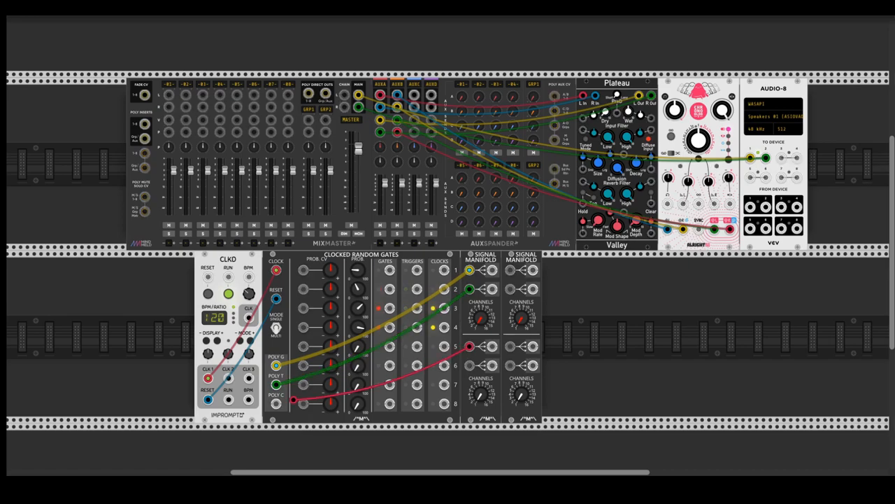
pyautogui.rightClick(522, 262)
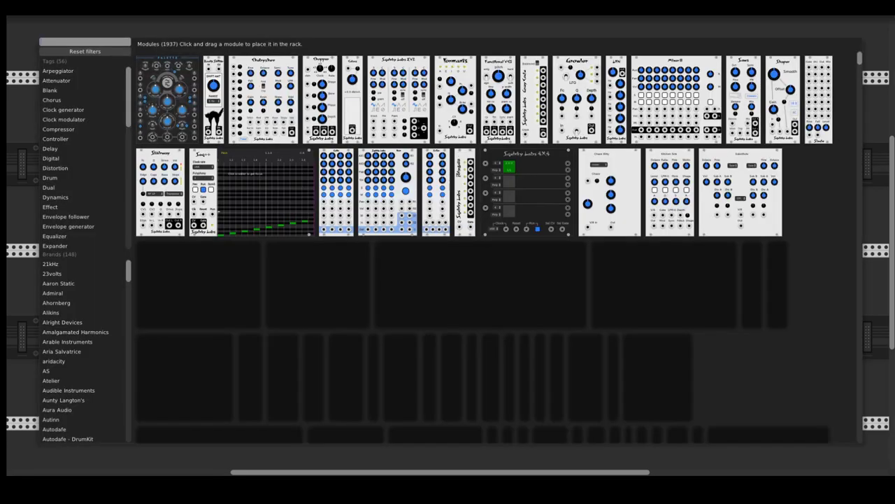
# Filter the module browser toward the Diktat modules with a 'diskt' search
pyautogui.write('disktat')
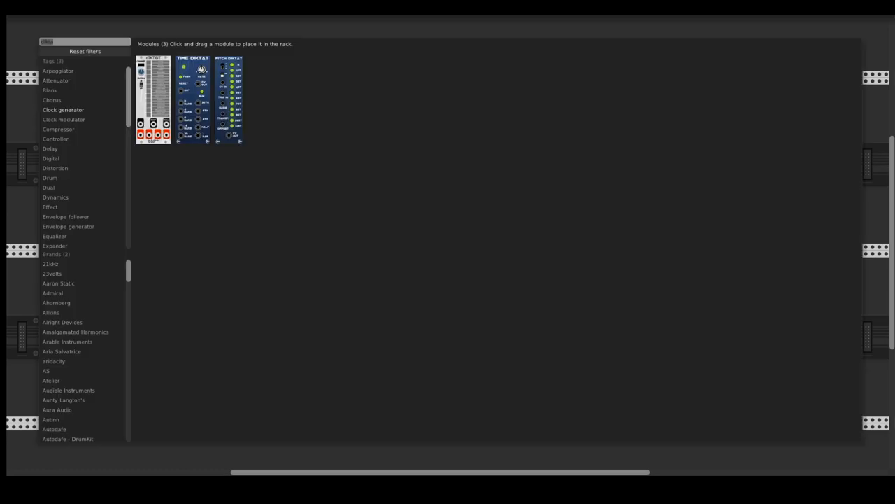
# Search 'plait' for Macro Oscillator 2 and patch its output into MixMaster channel 1
pyautogui.click(85, 51)
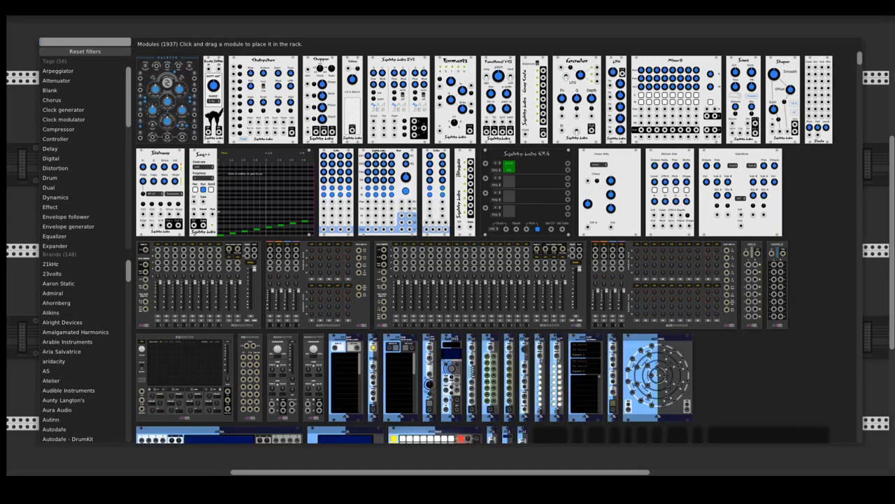
pyautogui.write('plait')
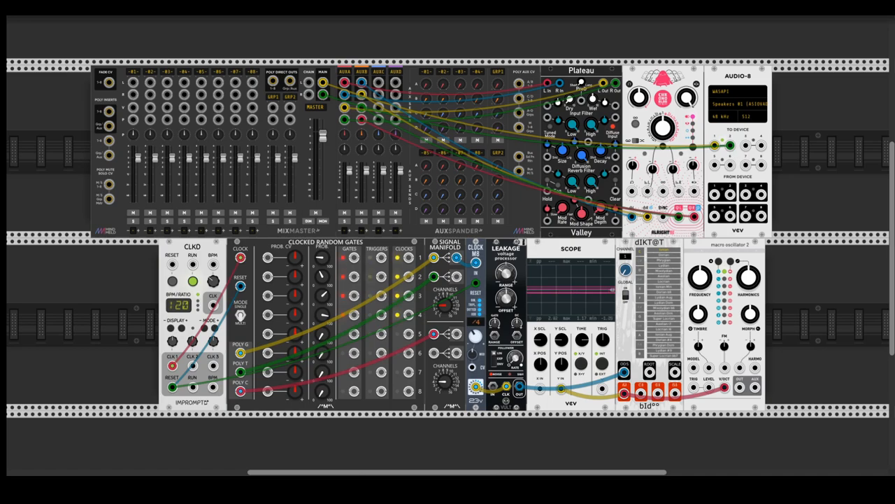
pyautogui.moveTo(133, 83); pyautogui.dragTo(442, 213)
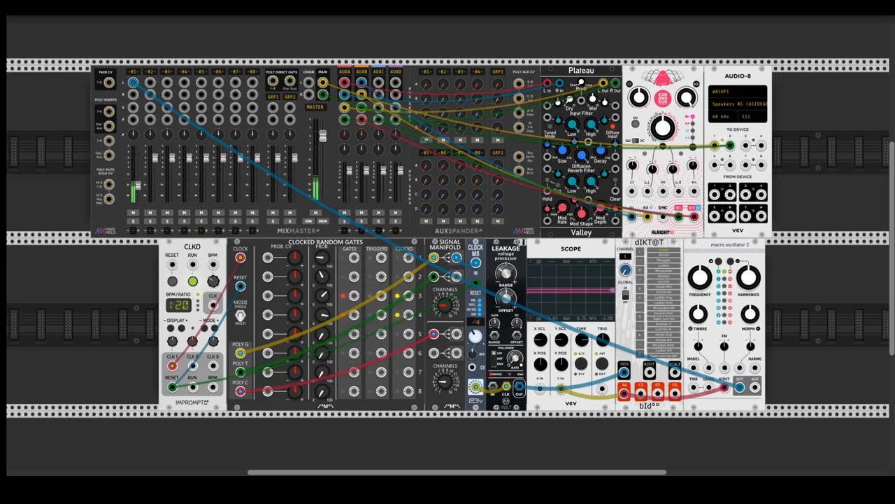
pyautogui.scroll(-3)
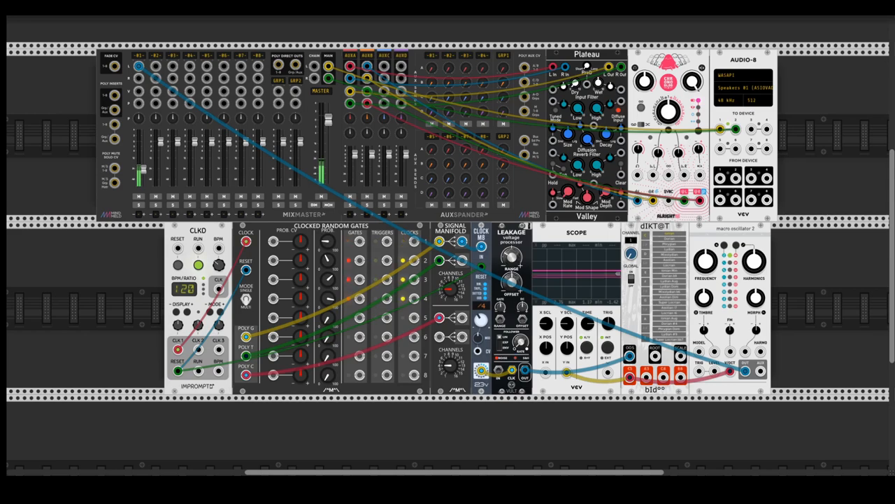
# Search 'bass' for Mind Meld BassMaster and patch its output into mixer channel 1
pyautogui.rightClick(139, 63)
pyautogui.write('plait')
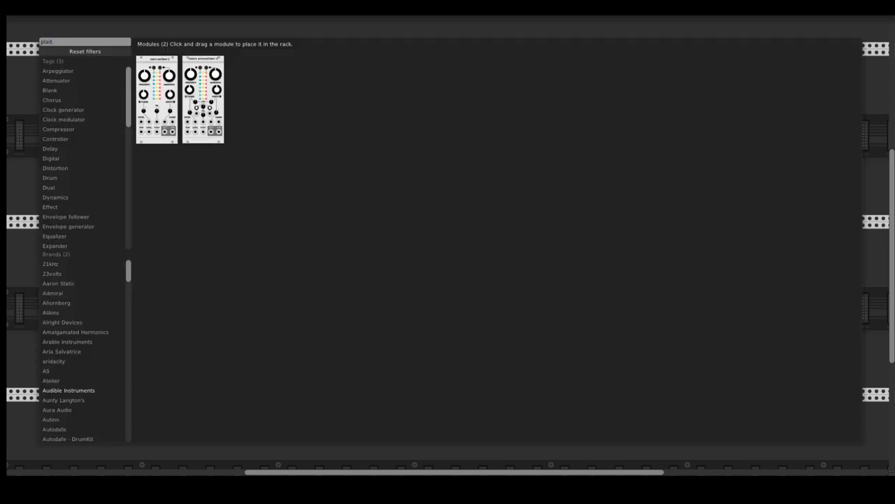
pyautogui.write('bass')
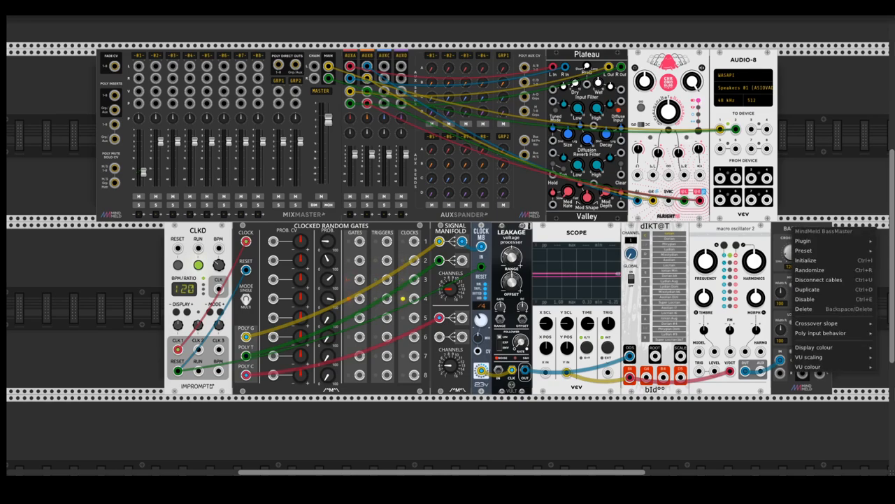
pyautogui.moveTo(820, 332)
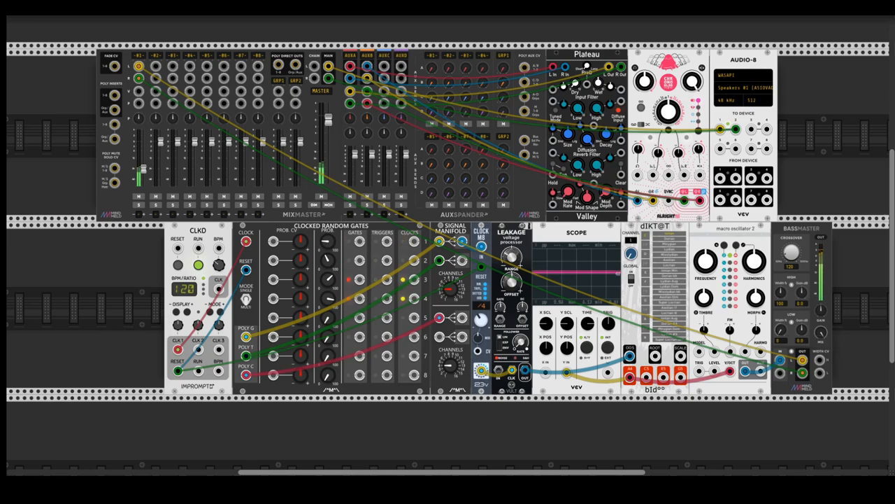
pyautogui.moveTo(790, 254); pyautogui.dragTo(788, 252)
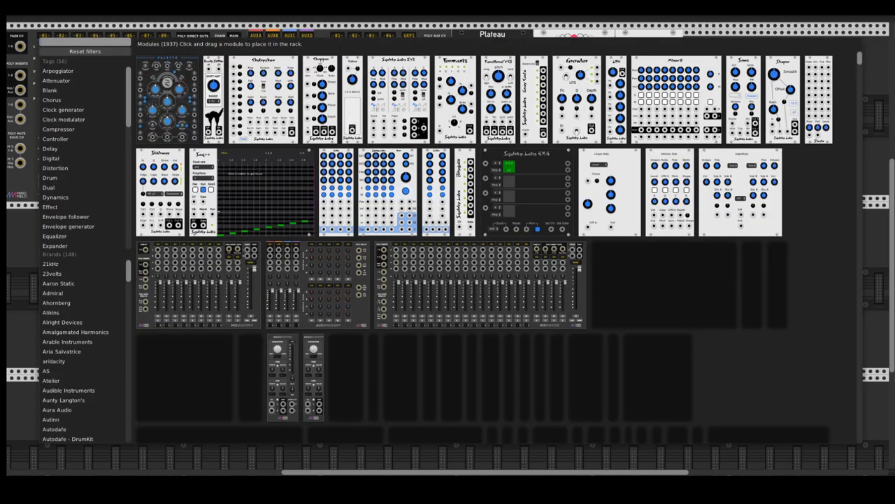
# Filter the module browser to 'stoerm' to find the stoermelder μAFFIX module
pyautogui.write('stoerm')
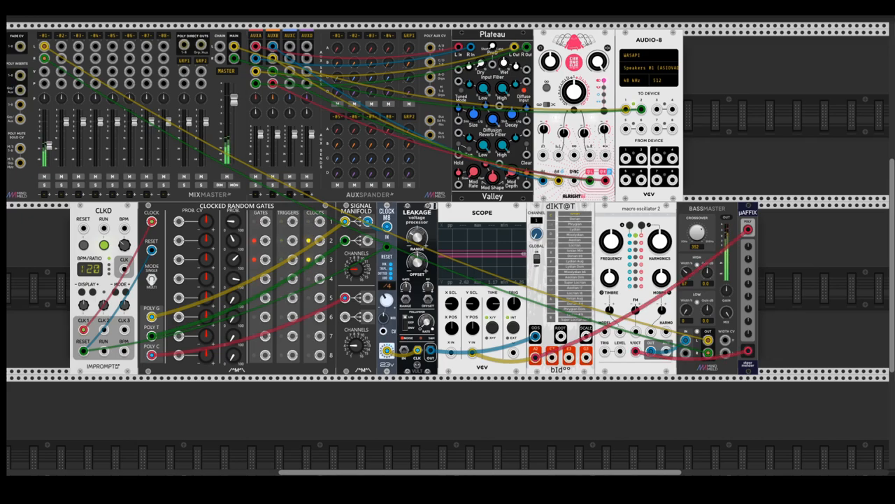
# Choose a Knob mode option in μAFFIX's menu to change what unit its knobs transpose by
pyautogui.rightClick(749, 224)
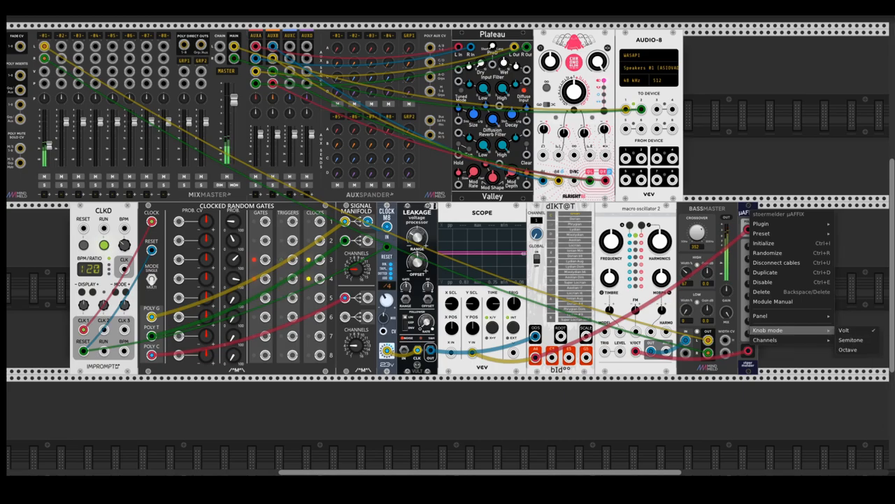
pyautogui.click(765, 339)
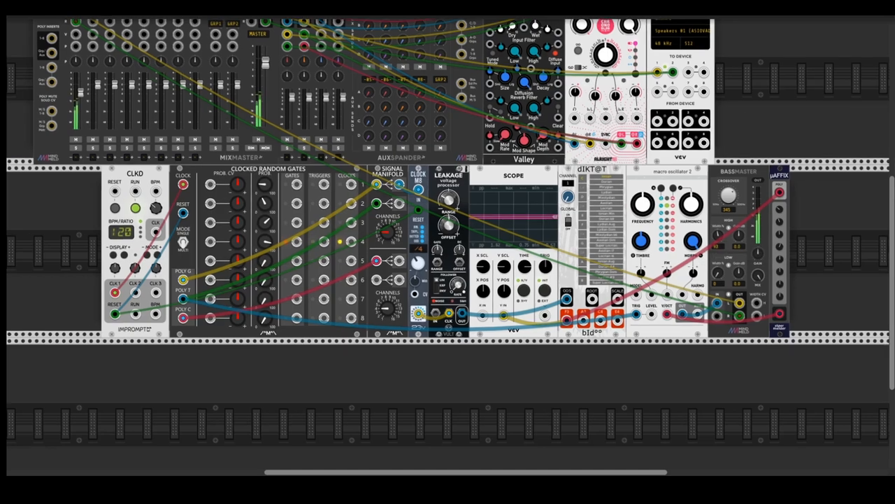
pyautogui.scroll(-3)
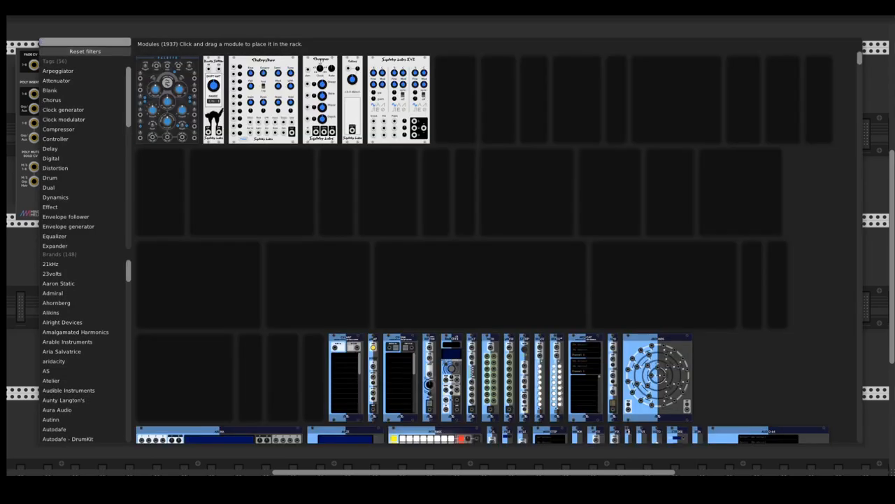
# Search 'vult' then 'slap' to locate the Vult SLAP hitting envelope
pyautogui.write('vult')
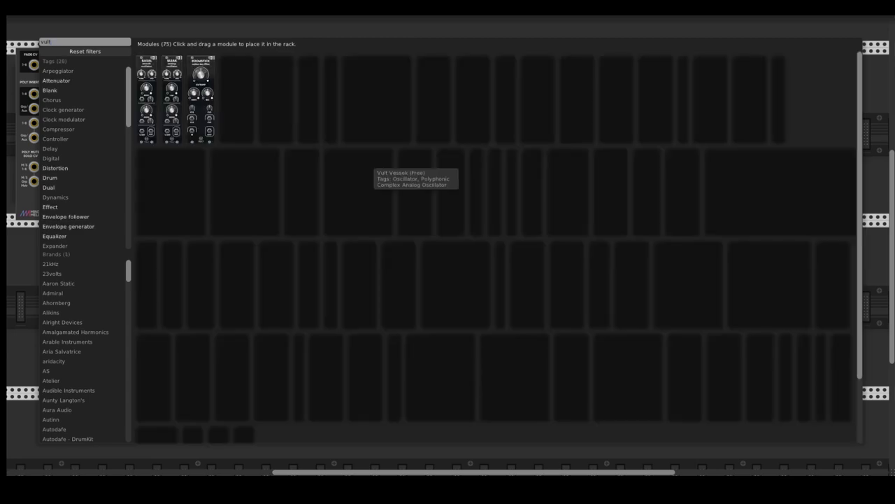
pyautogui.write('slap')
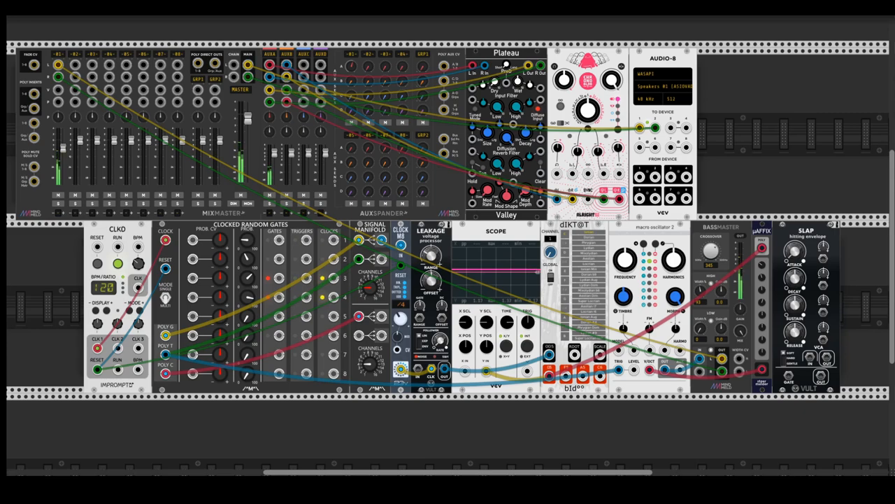
# Patch a gate signal into the SLAP envelope's GATE input
pyautogui.moveTo(787, 375); pyautogui.dragTo(396, 406)
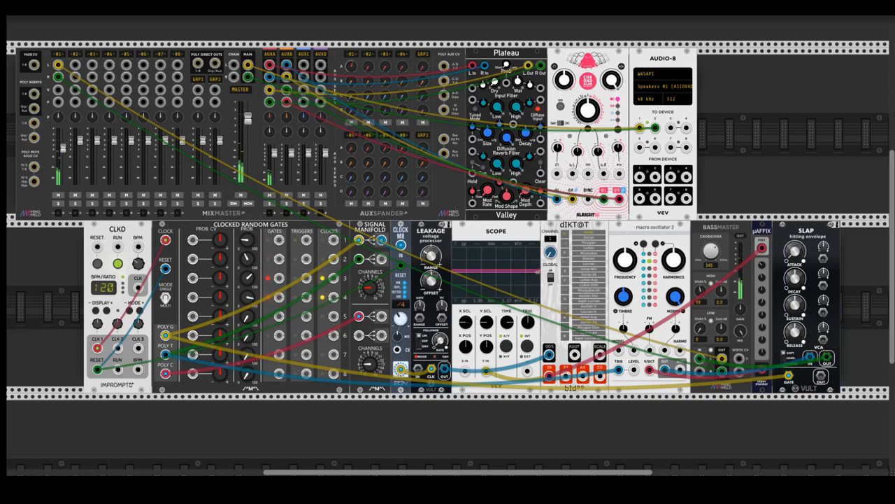
pyautogui.moveTo(796, 265)
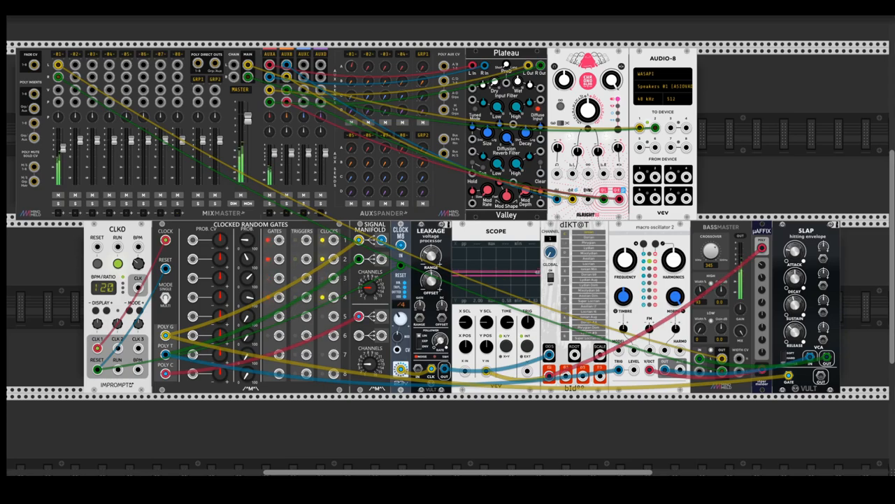
pyautogui.scroll(-3)
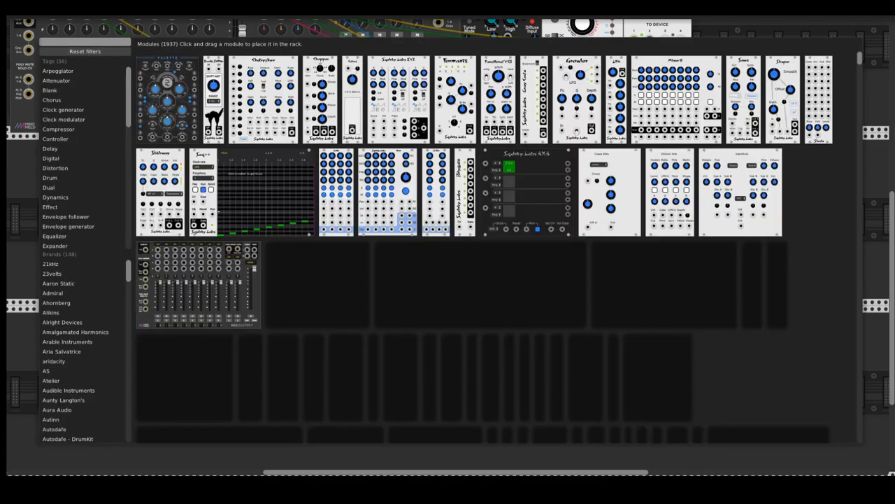
# Search 'impr' in the module browser and reposition the rack view
pyautogui.write('impr')
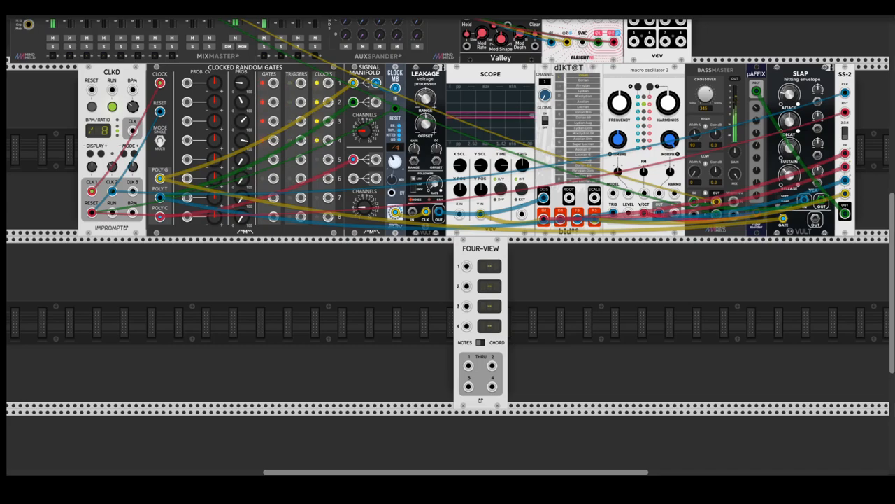
pyautogui.moveTo(467, 266); pyautogui.dragTo(724, 275)
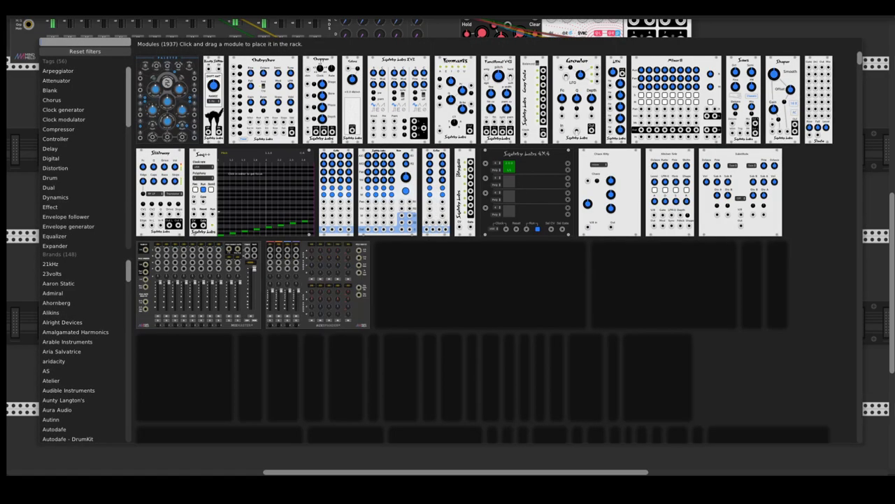
# Search 'chor', place Impromptu Chord-Key left of Four-View feeding it chord notes
pyautogui.write('chor')
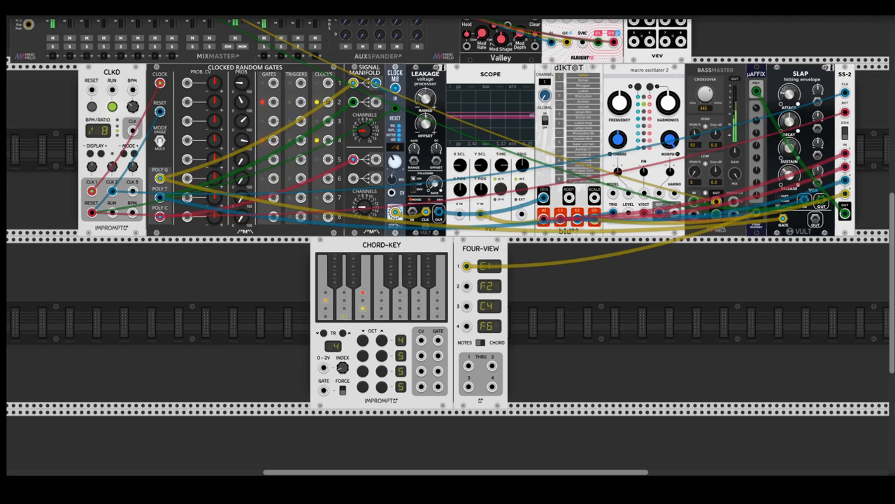
pyautogui.rightClick(381, 280)
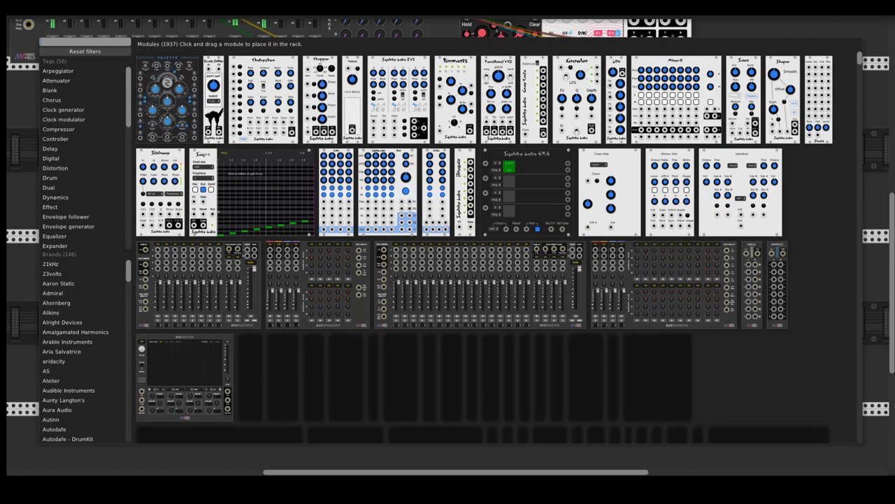
pyautogui.write('gate seq')
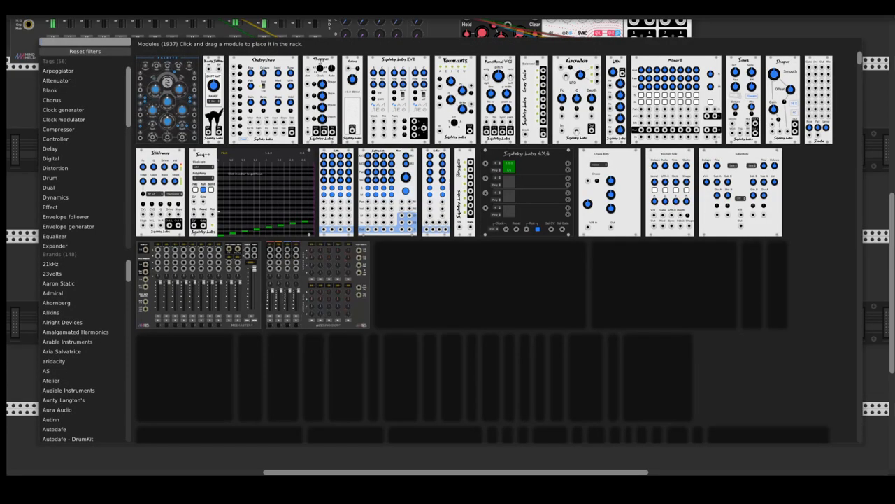
# Search 'plait', filter to Count Modula, and place macro oscillator 2 beside Four-View
pyautogui.write('plait')
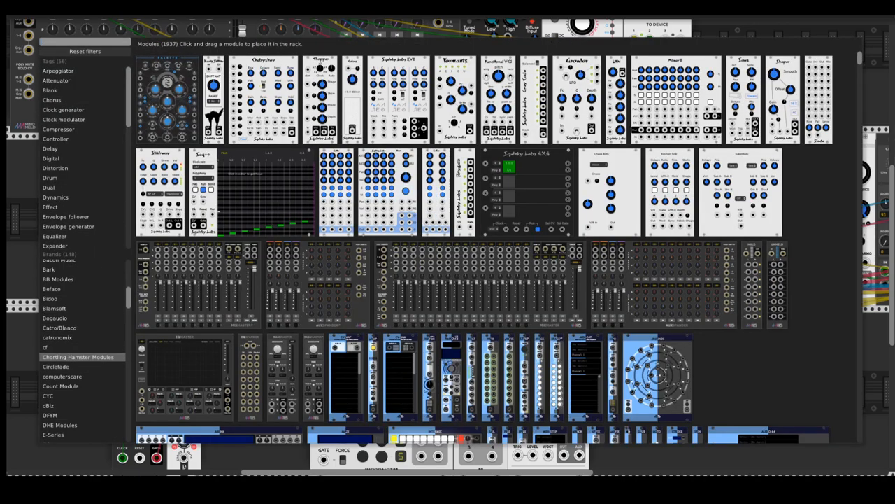
pyautogui.click(60, 386)
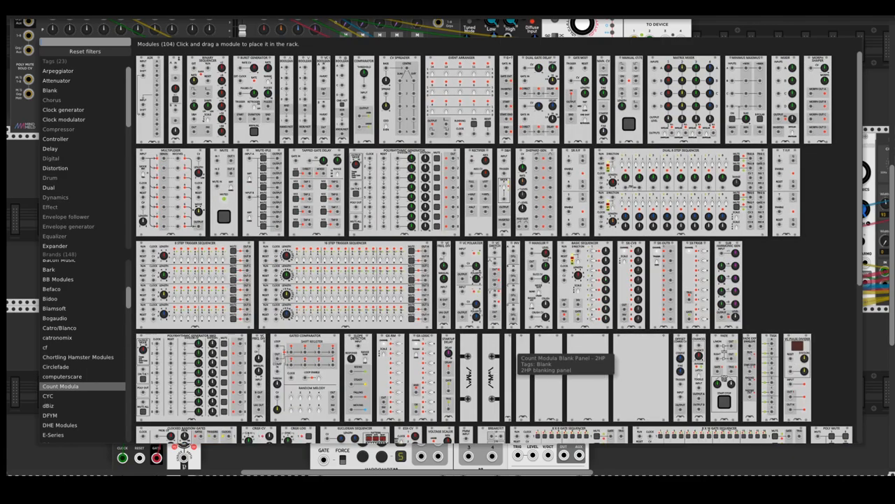
pyautogui.scroll(-3)
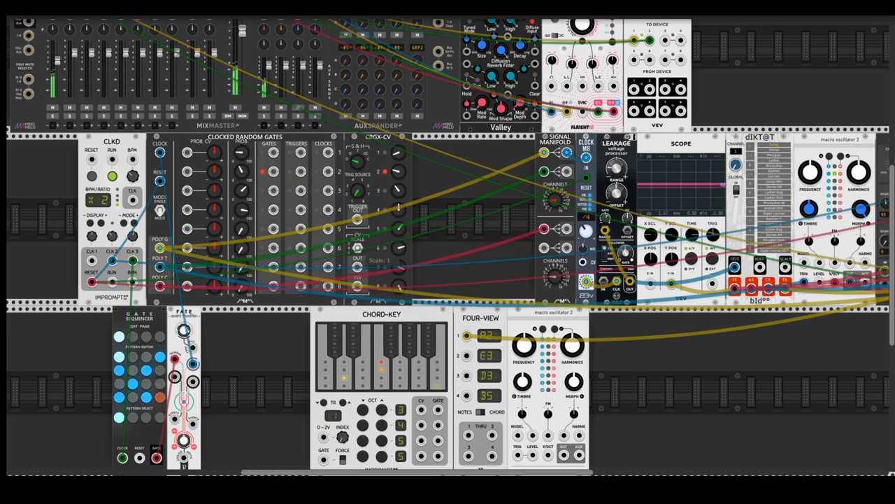
pyautogui.scroll(-3)
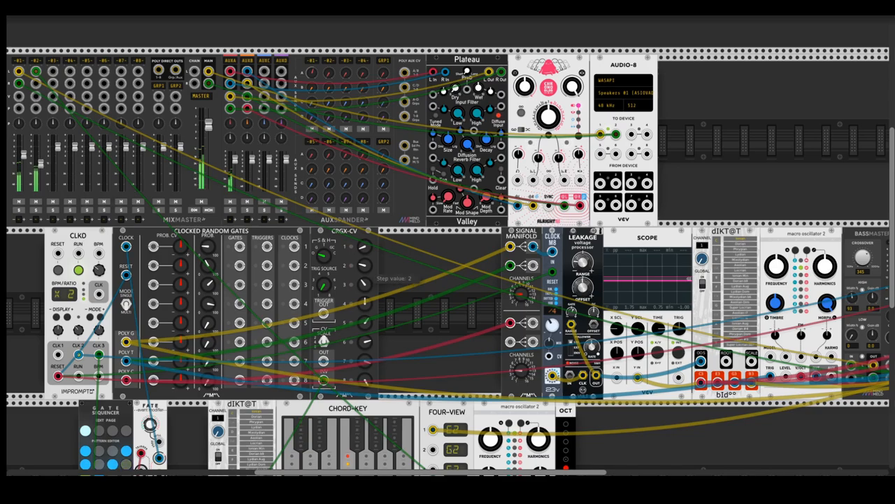
pyautogui.scroll(-3)
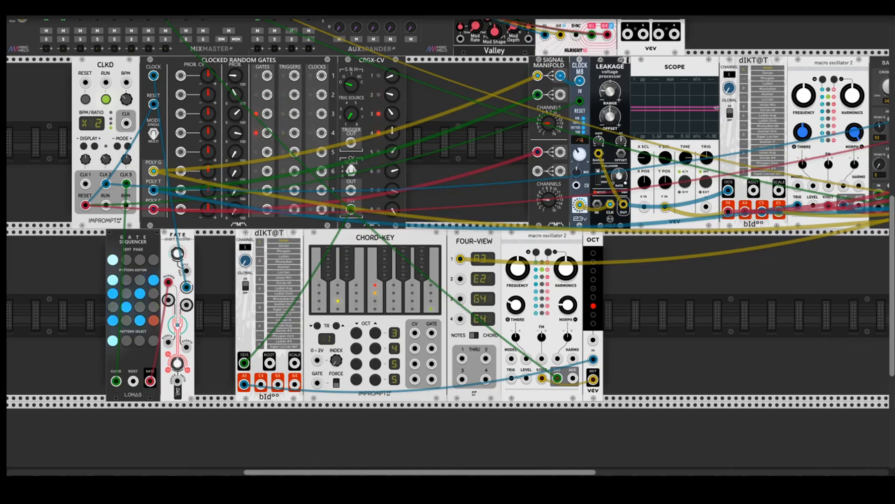
# Scroll the rack so the lowest module row is fully visible
pyautogui.scroll(-3)
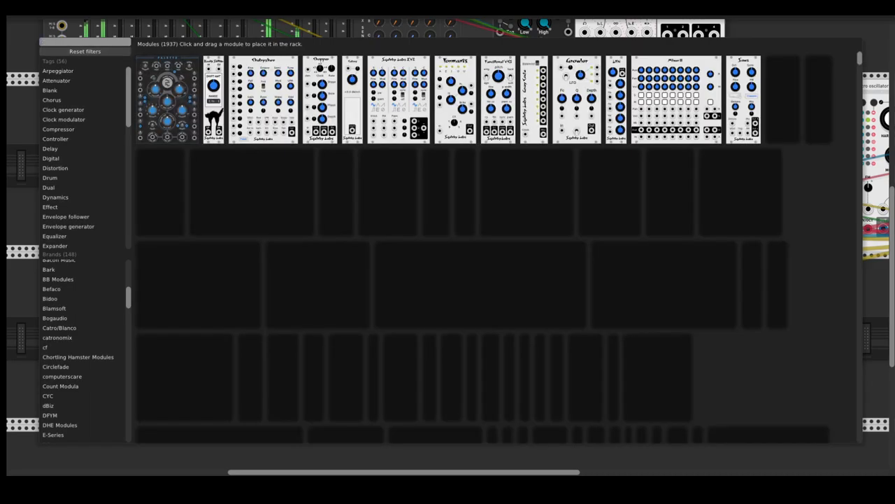
# Browse Circlefade then Count Modula modules and add a CRGX-LOG expander beside CRGX-CV
pyautogui.click(55, 366)
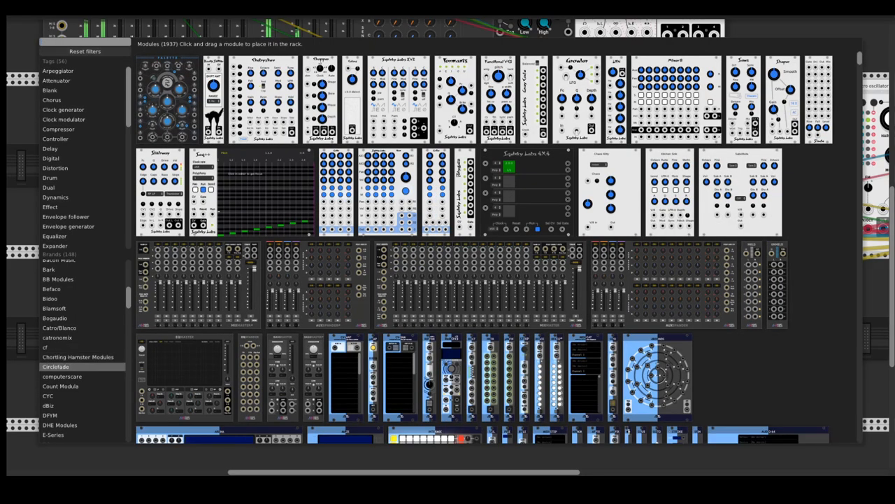
pyautogui.click(60, 385)
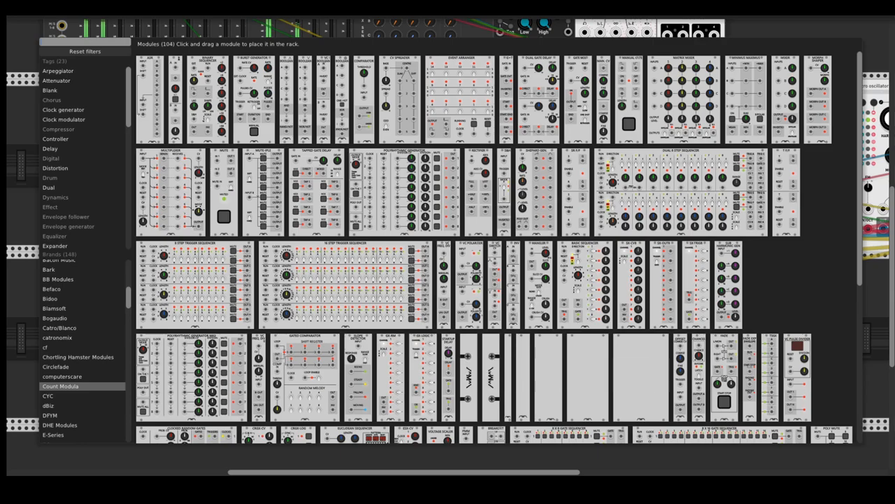
pyautogui.scroll(-3)
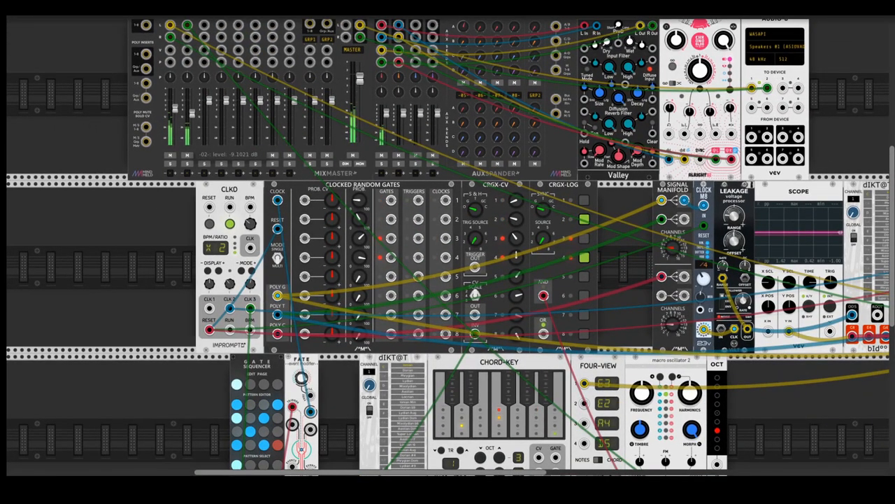
# Reopen the module browser still filtered to the 104 Count Modula modules
pyautogui.scroll(-3)
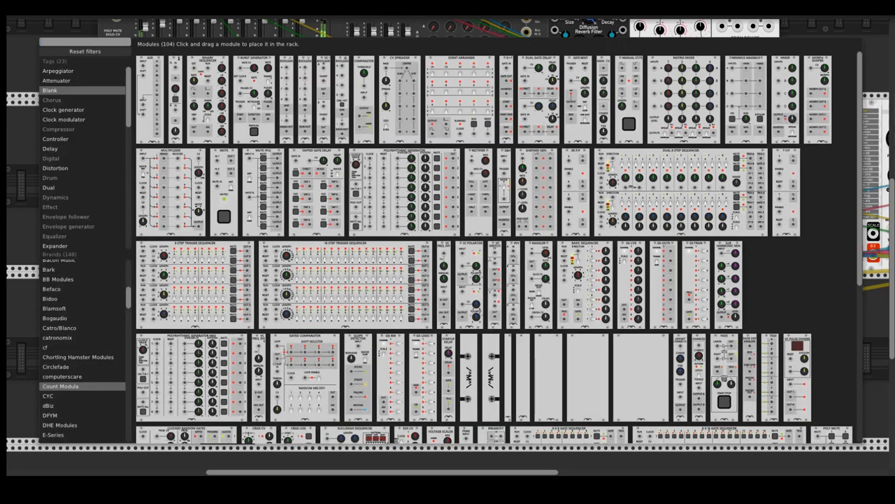
# Search 'sug' and place a Count Modula Super Arpeggiator after OCT in the lower row
pyautogui.write('sug')
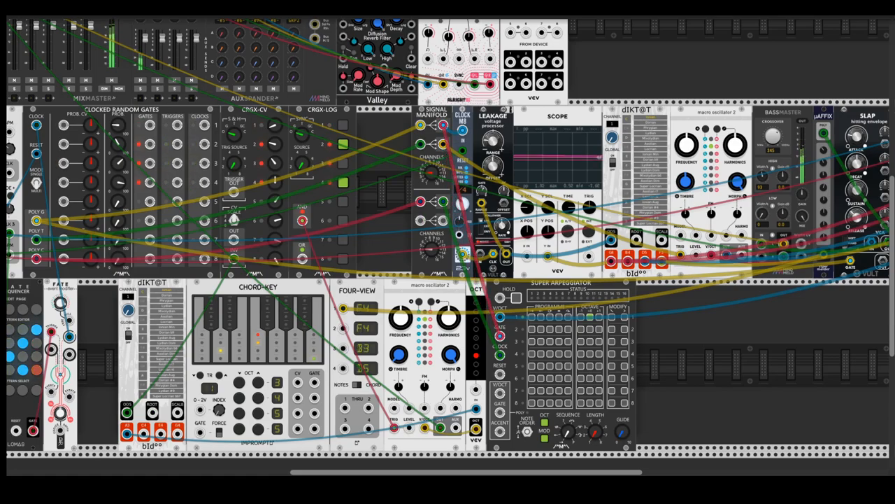
# Drag another macro oscillator 2 right of the Super Arpeggiator, cabled into the patch
pyautogui.moveTo(442, 202); pyautogui.dragTo(500, 356)
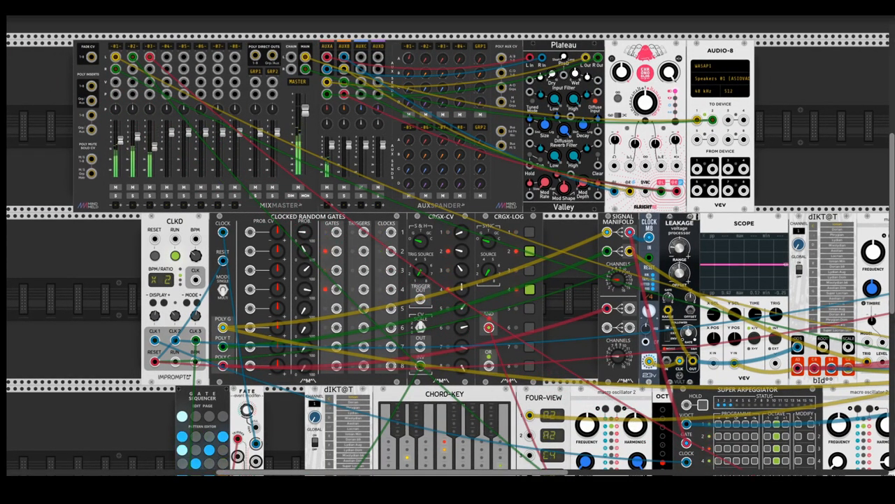
pyautogui.scroll(-3)
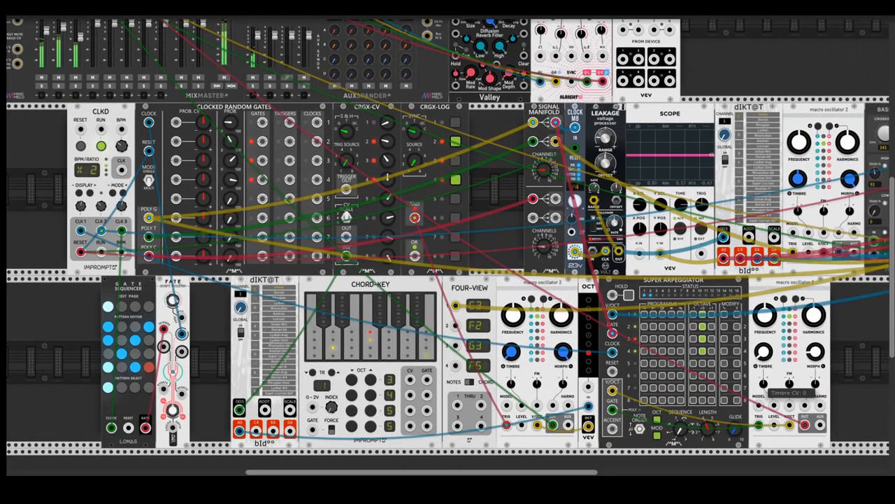